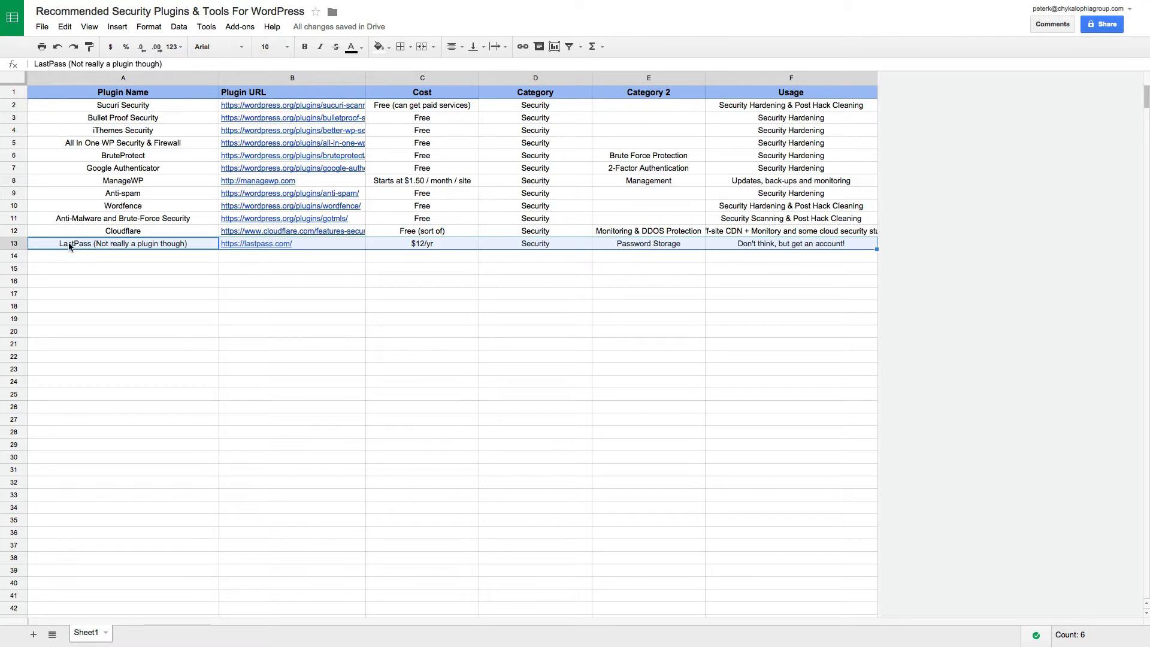
Step: Highlight the LastPass row in the security plugins list before switching to lastpass.com
click(256, 244)
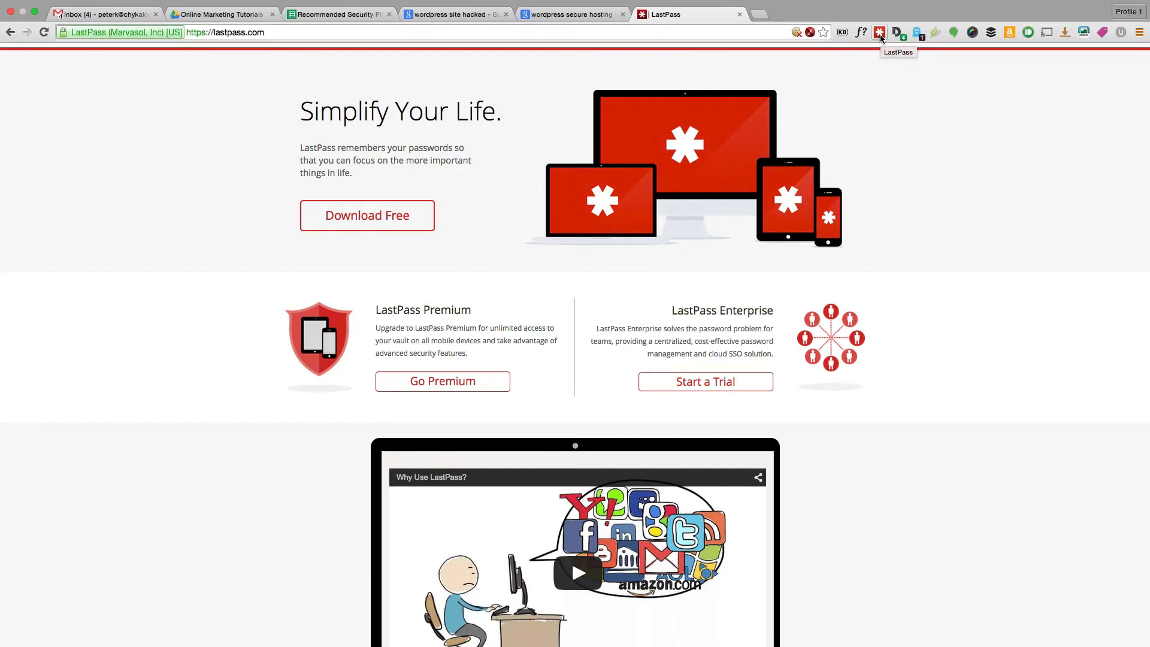
Step: Start LastPass's secure password generator with its advanced character options revealed
click(878, 33)
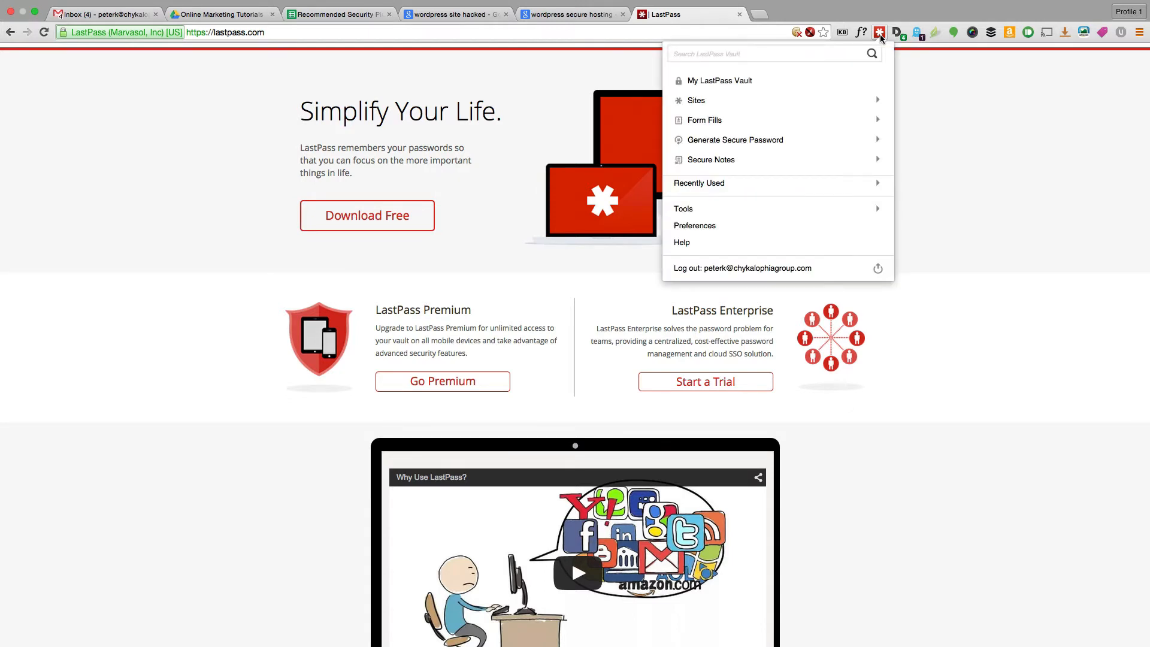
mouse_move(735, 141)
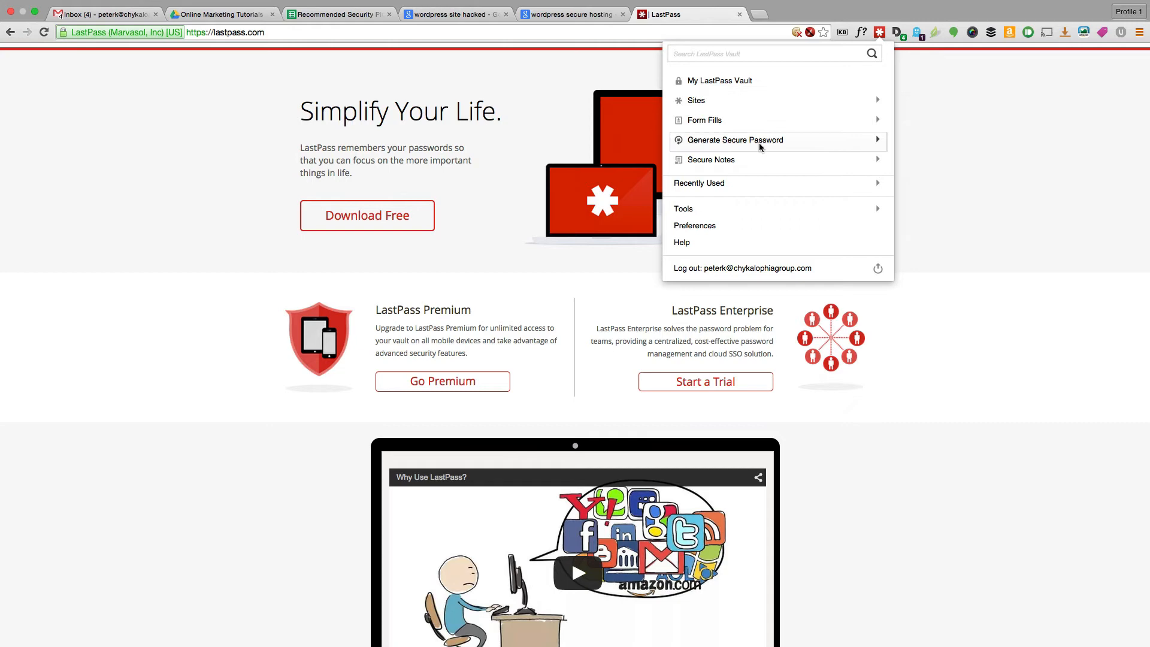
click(734, 141)
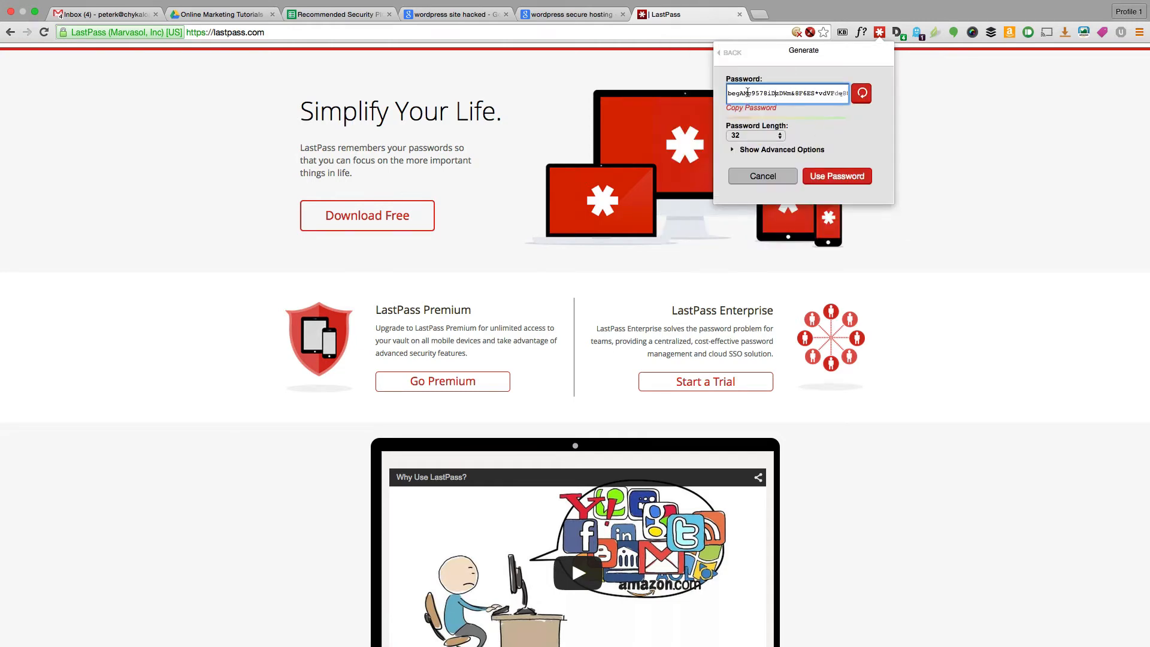
click(777, 149)
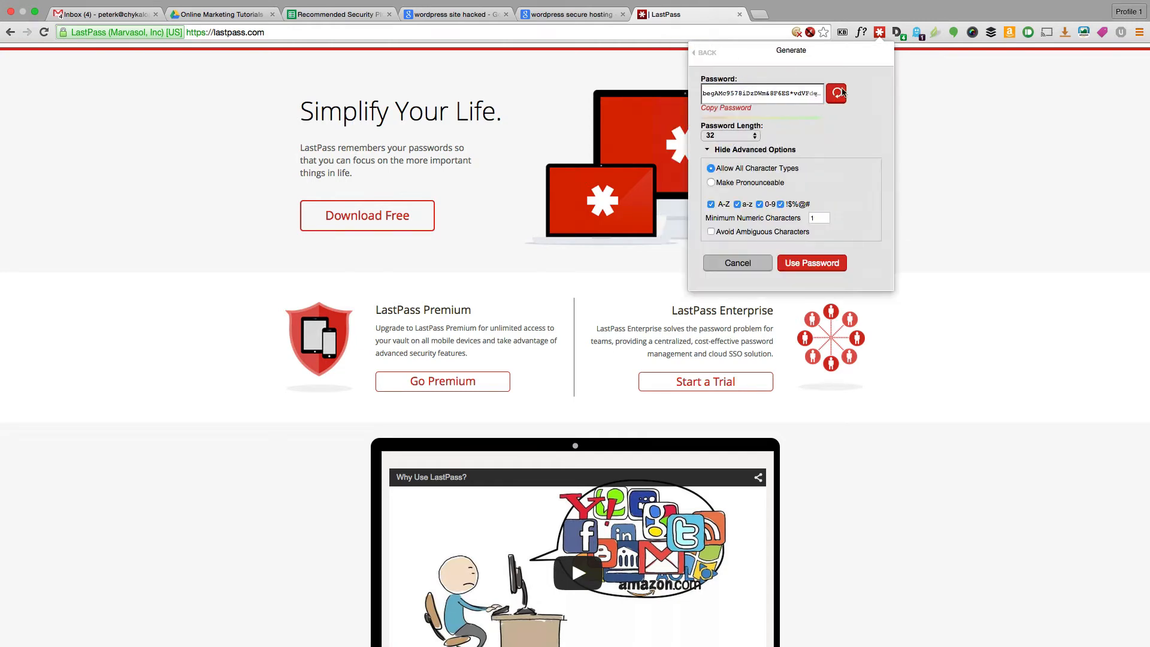
Step: Keep the password length at 32 and generate a fresh random password
click(730, 135)
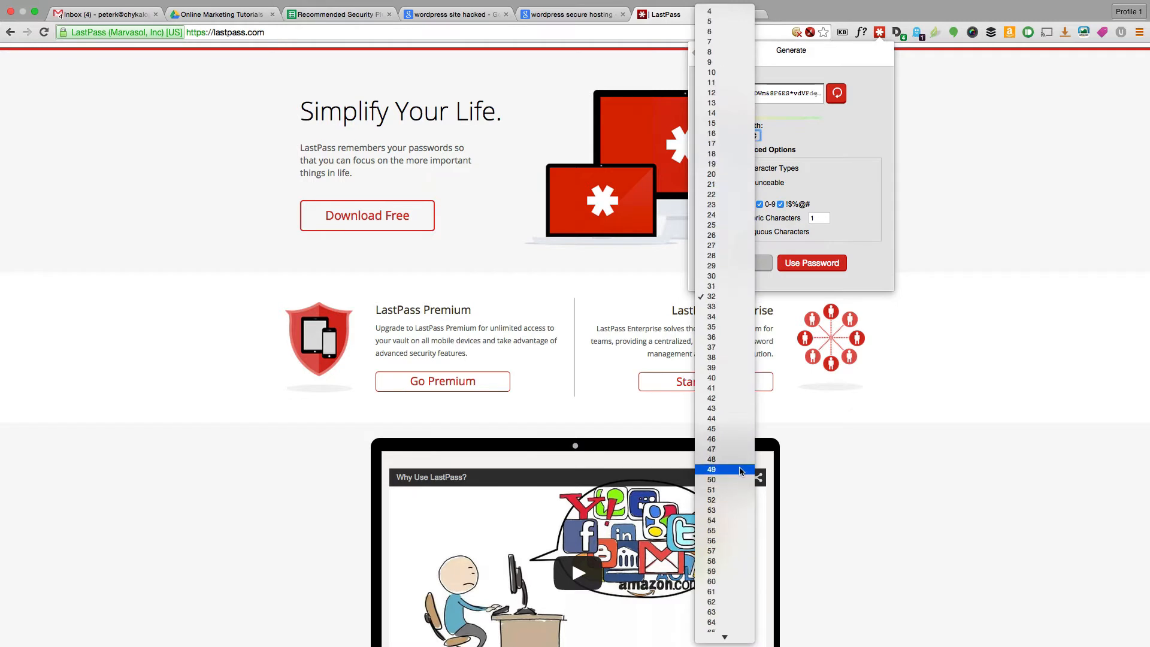
scroll(up, 3)
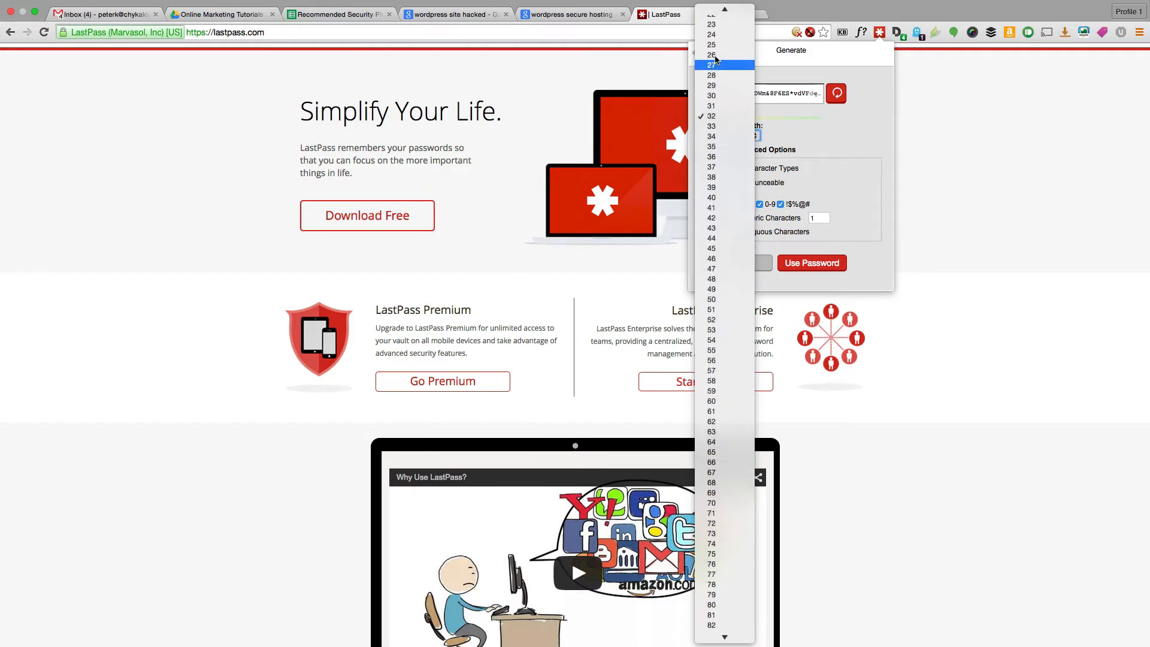
scroll(up, 3)
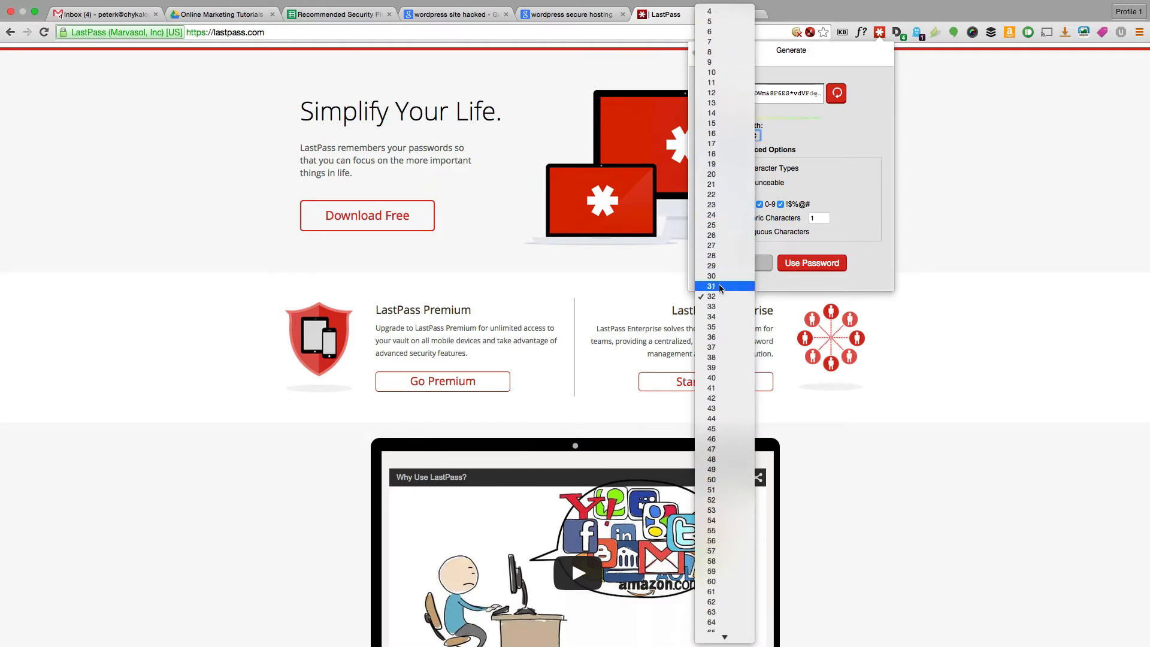
click(711, 296)
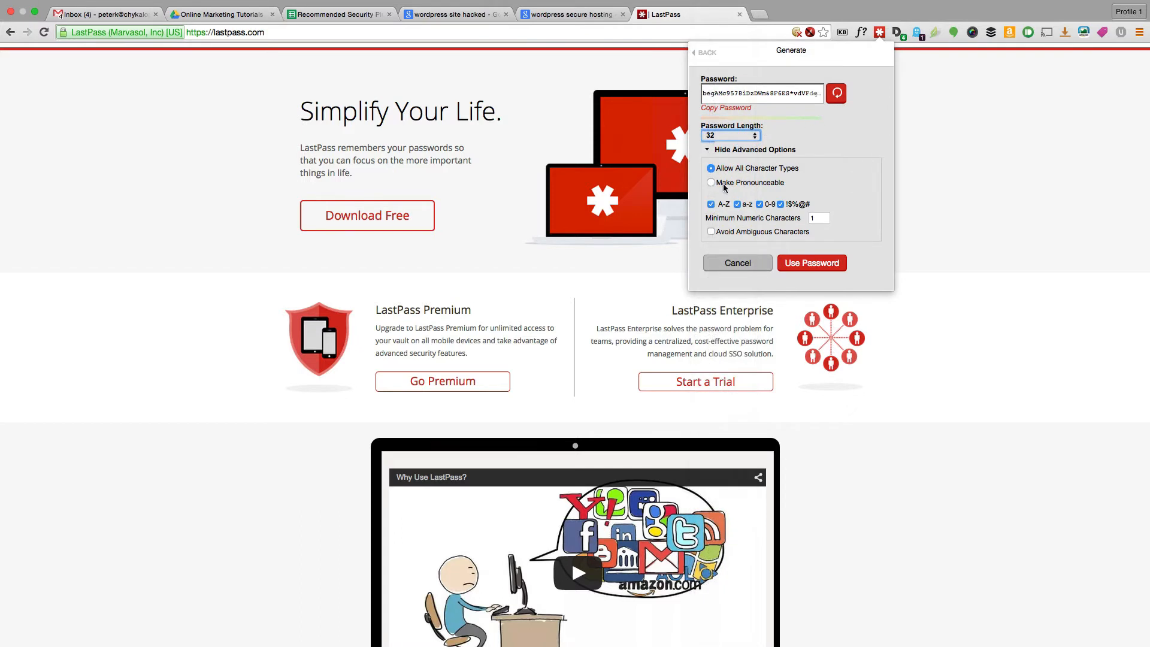
mouse_move(746, 235)
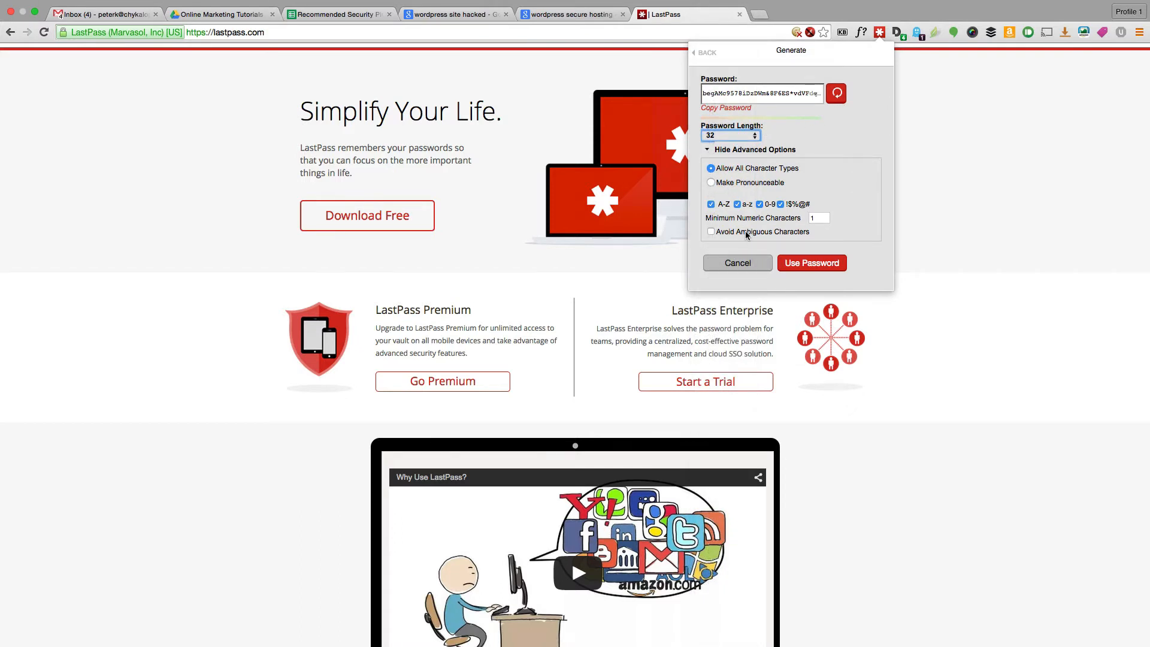
click(835, 94)
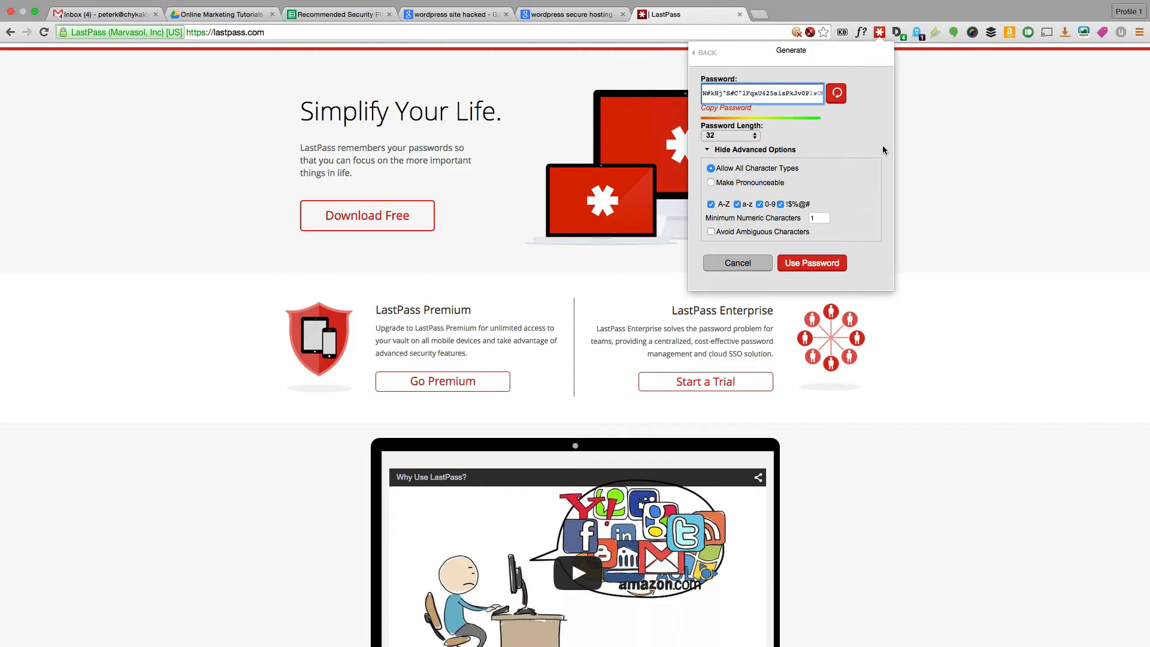
mouse_move(865, 139)
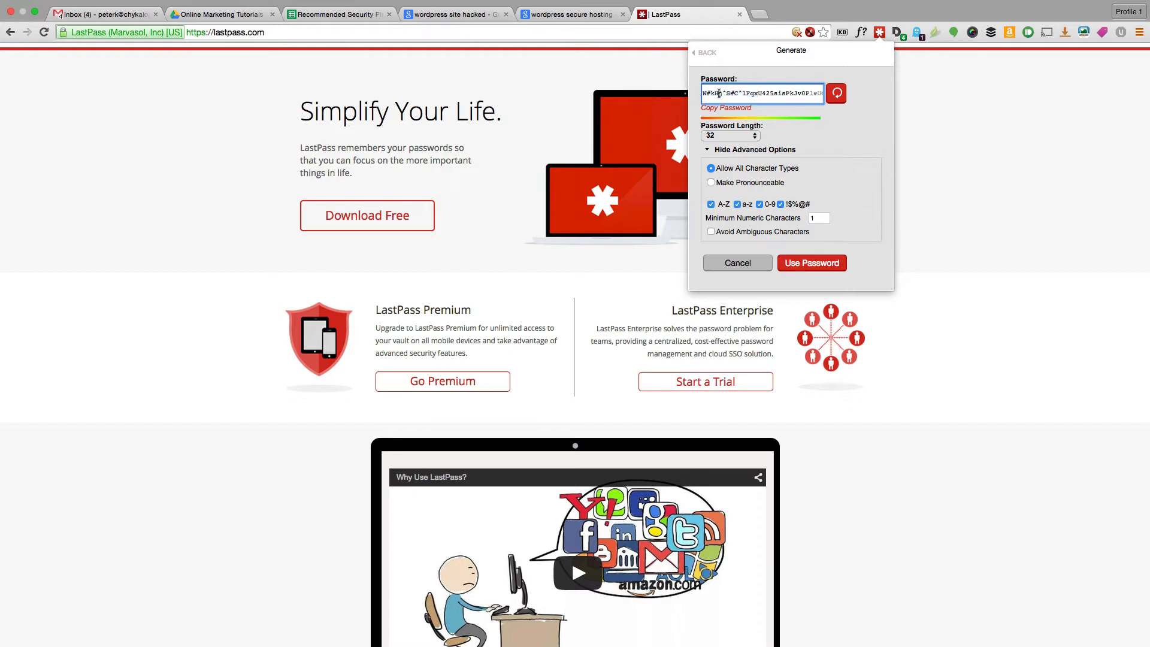
Step: Leave the generator for the main LastPass menu and return to the Google Sheets plugin list
click(835, 94)
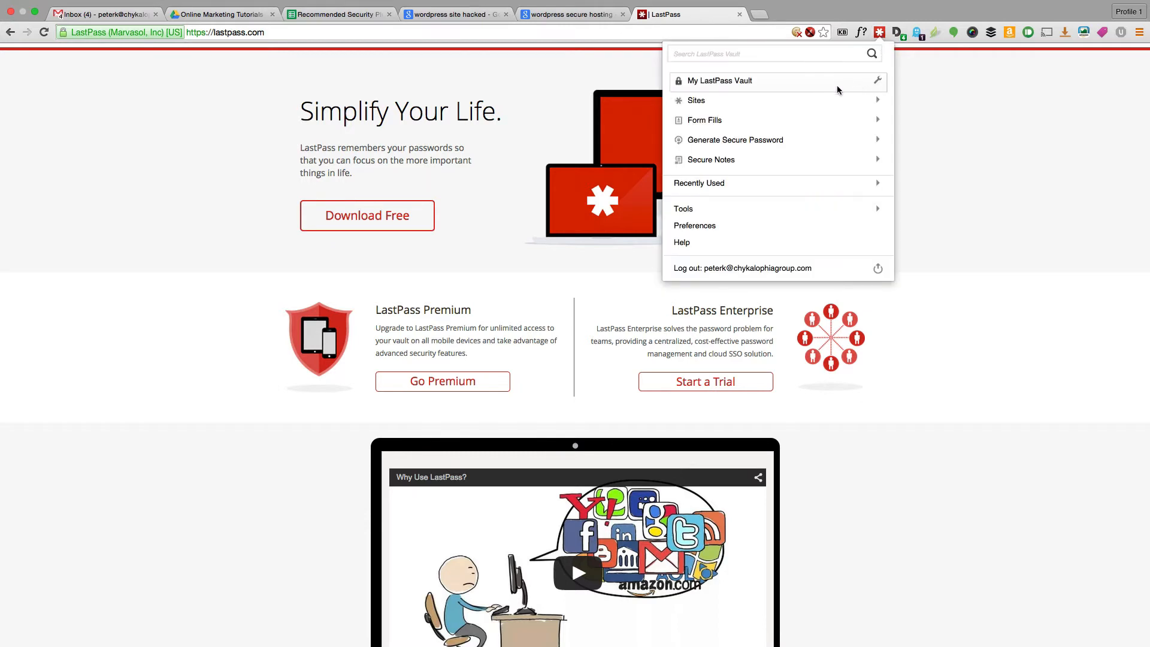
mouse_move(714, 54)
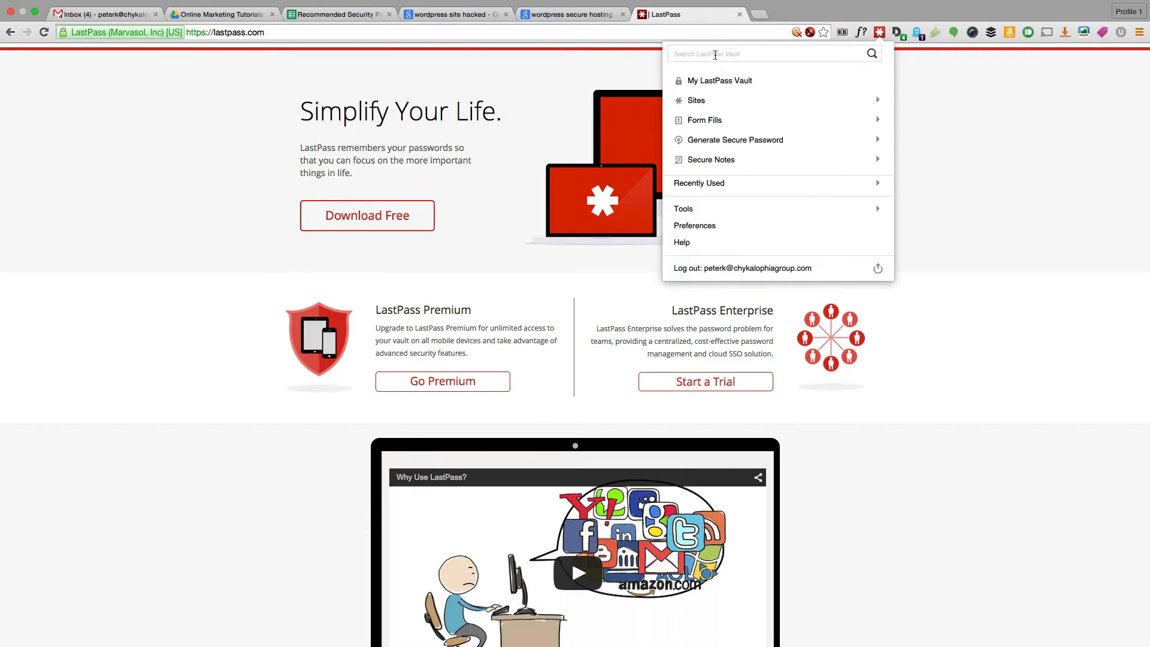
mouse_move(795, 105)
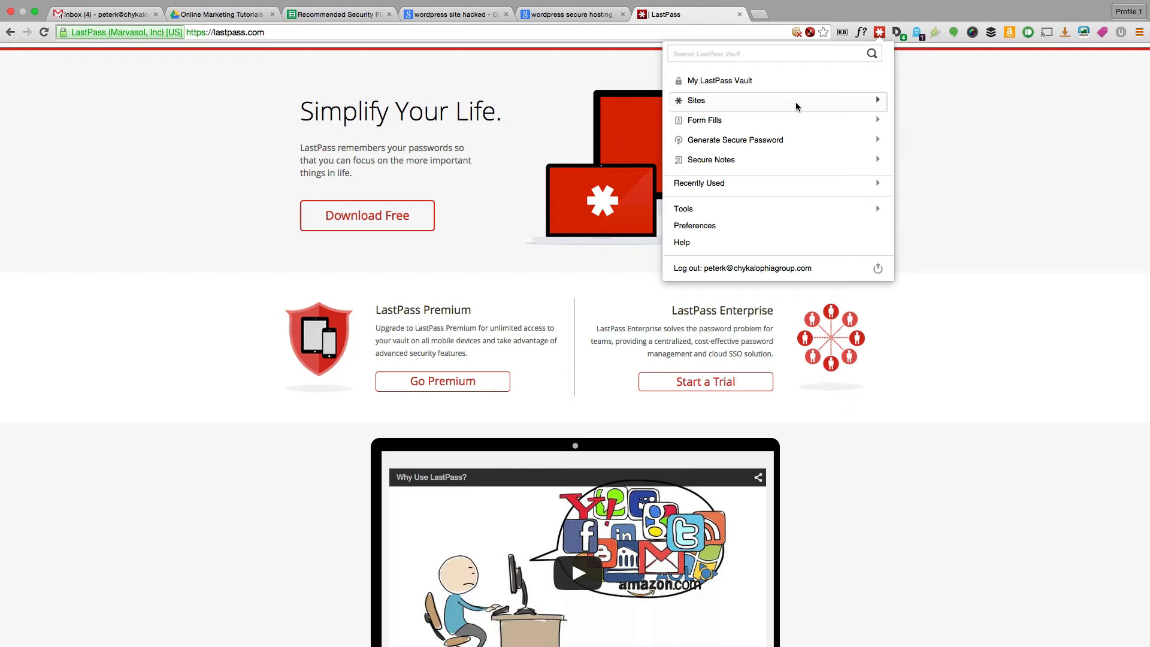
click(695, 101)
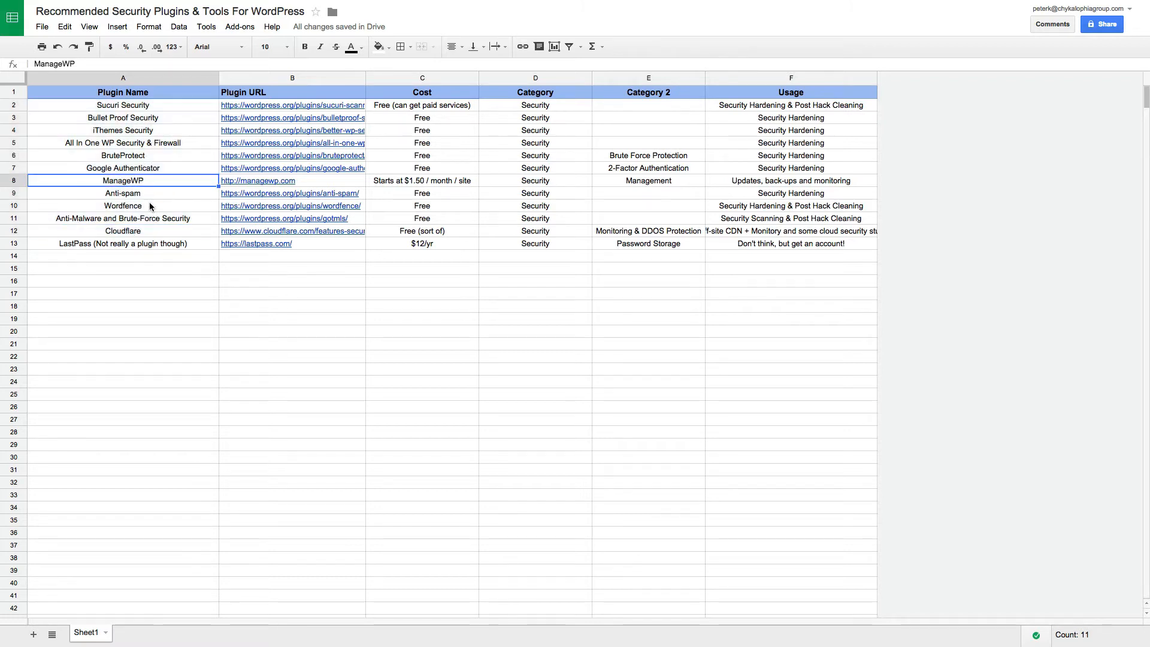
Step: Highlight the Wordfence, iThemes Security, Sucuri Security and Bullet Proof Security rows in turn
click(122, 205)
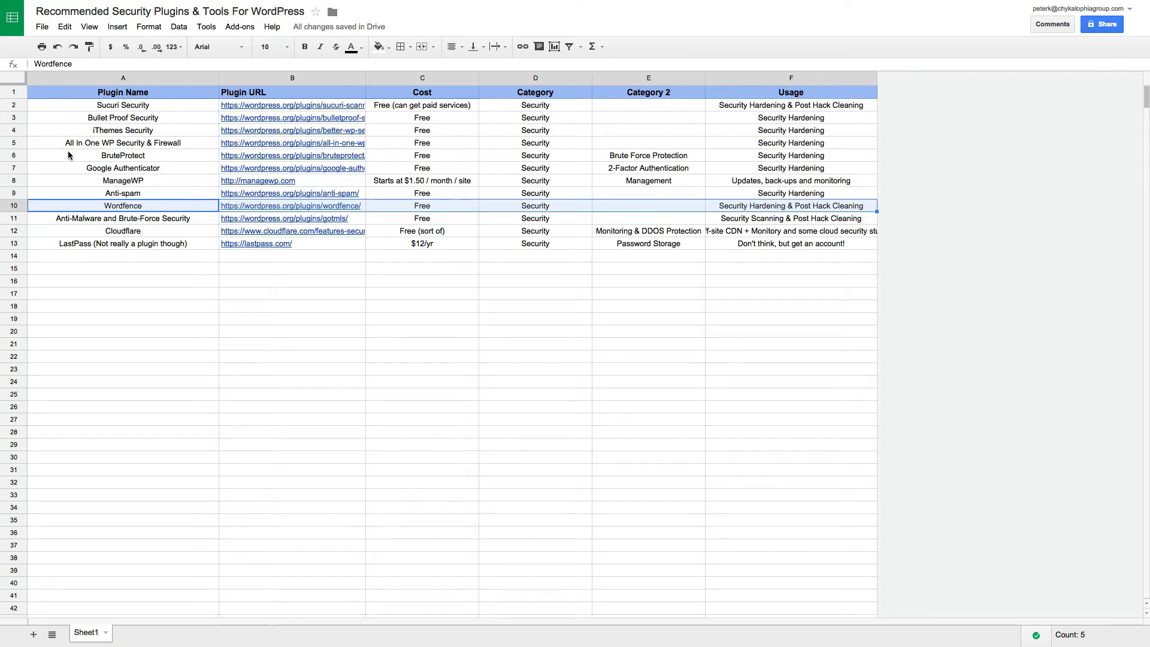
click(122, 129)
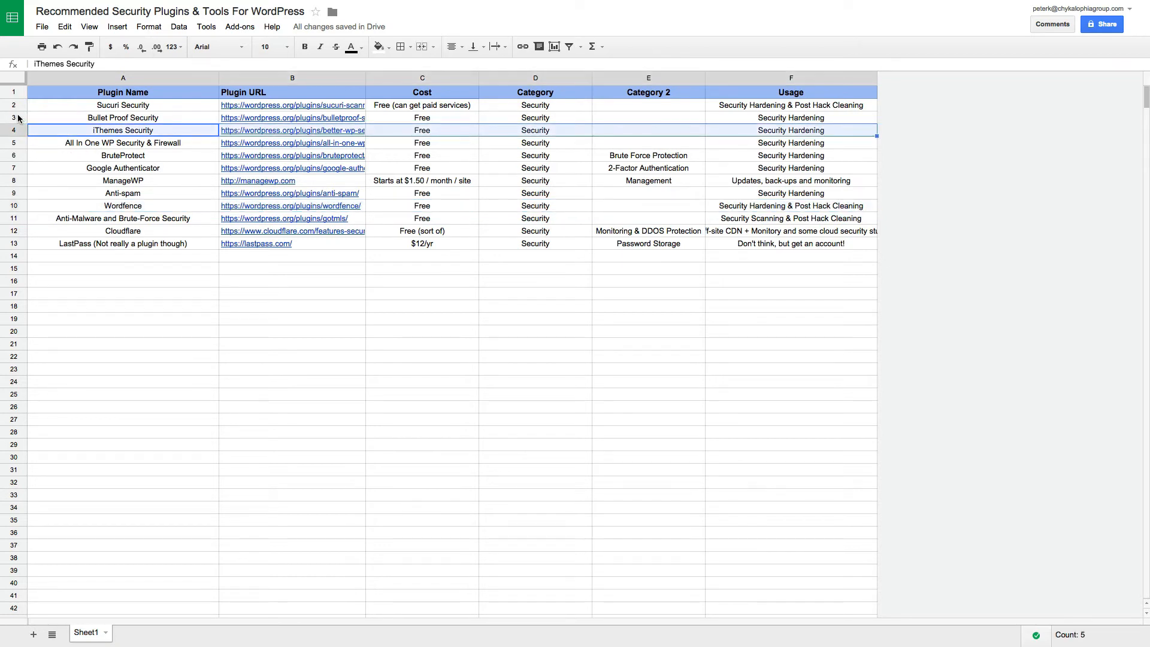
click(122, 106)
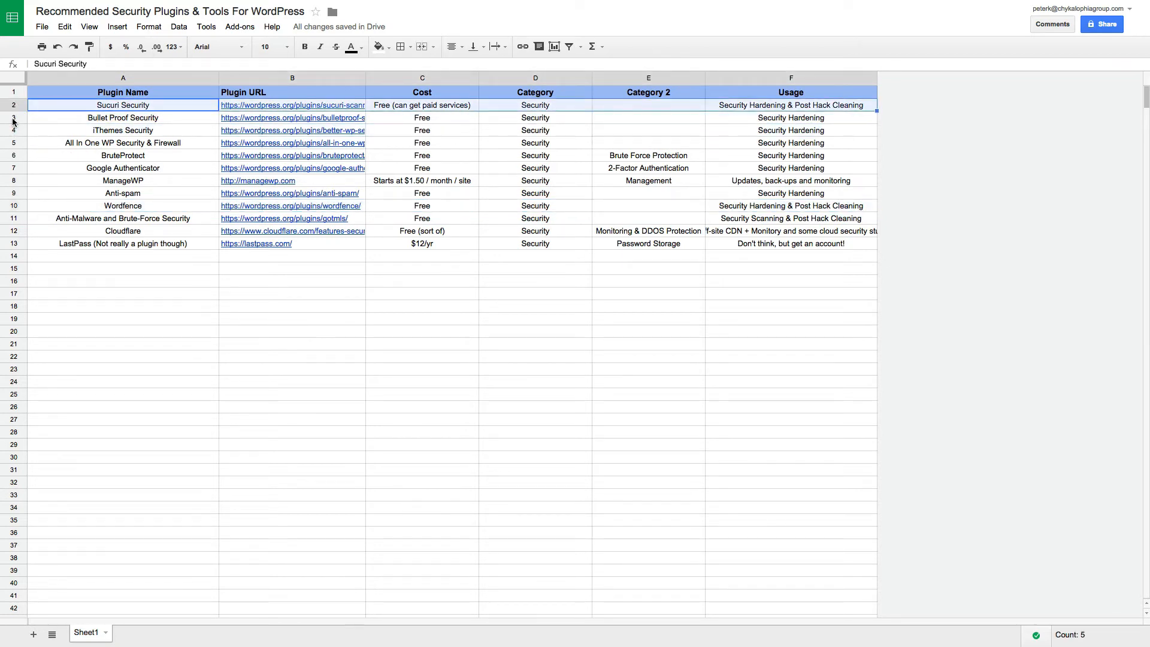
click(122, 117)
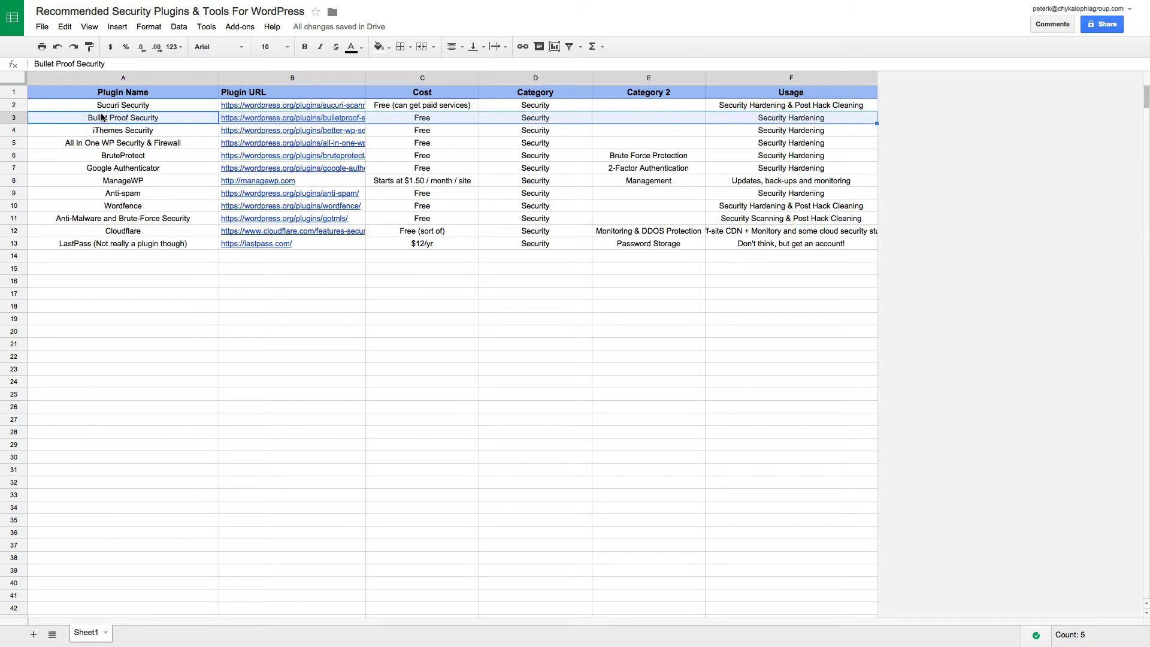
mouse_move(18, 145)
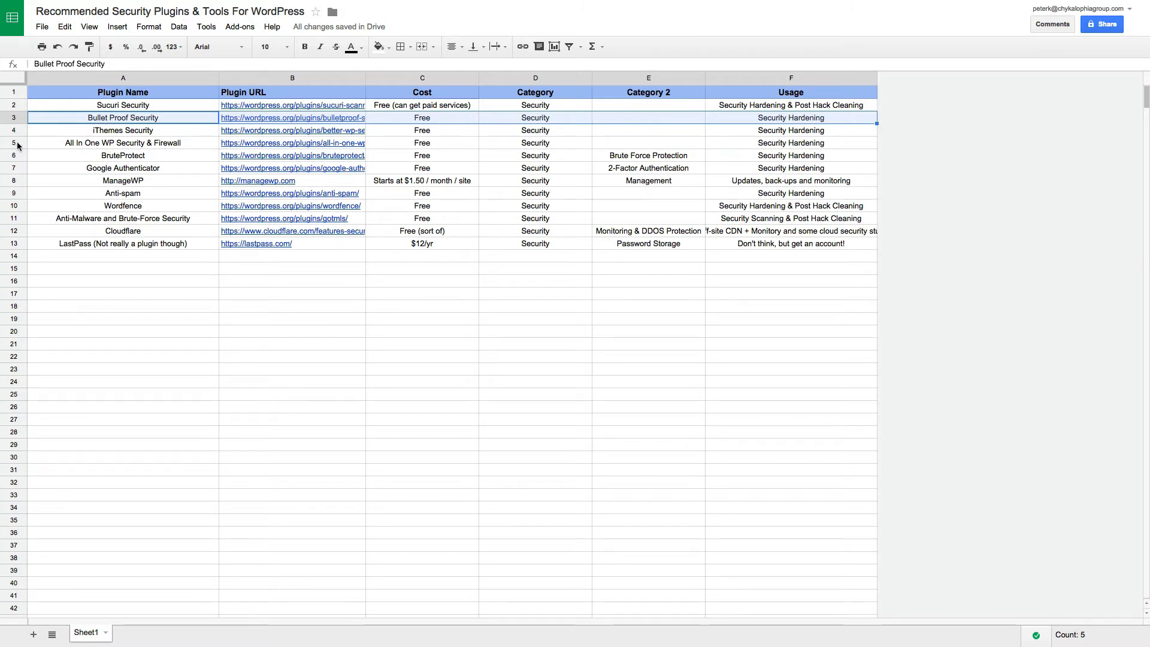
Step: Highlight All In One WP Security, Google Authenticator, Anti-spam, Anti-Malware and Wordfence rows in turn
click(122, 142)
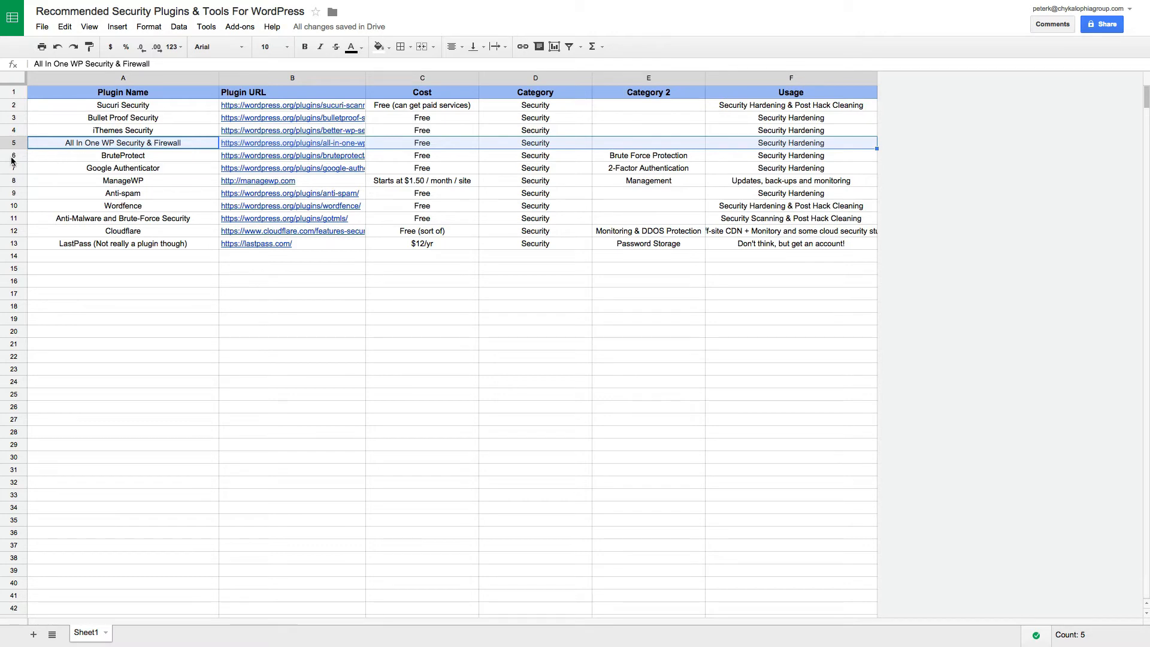
click(122, 168)
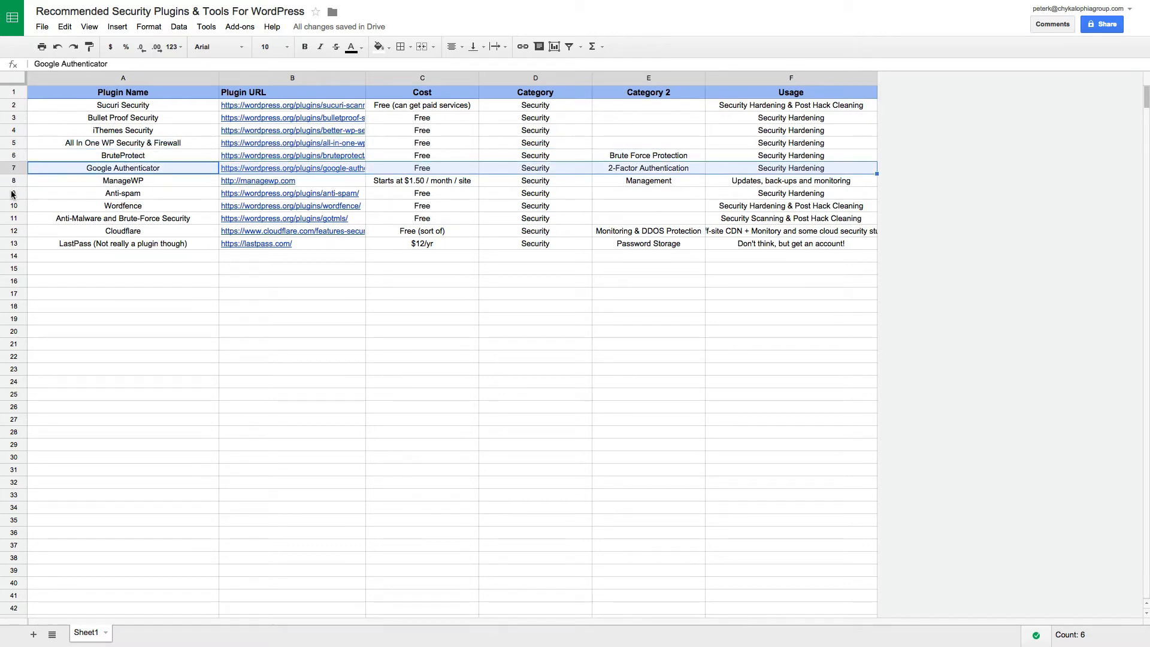
click(123, 193)
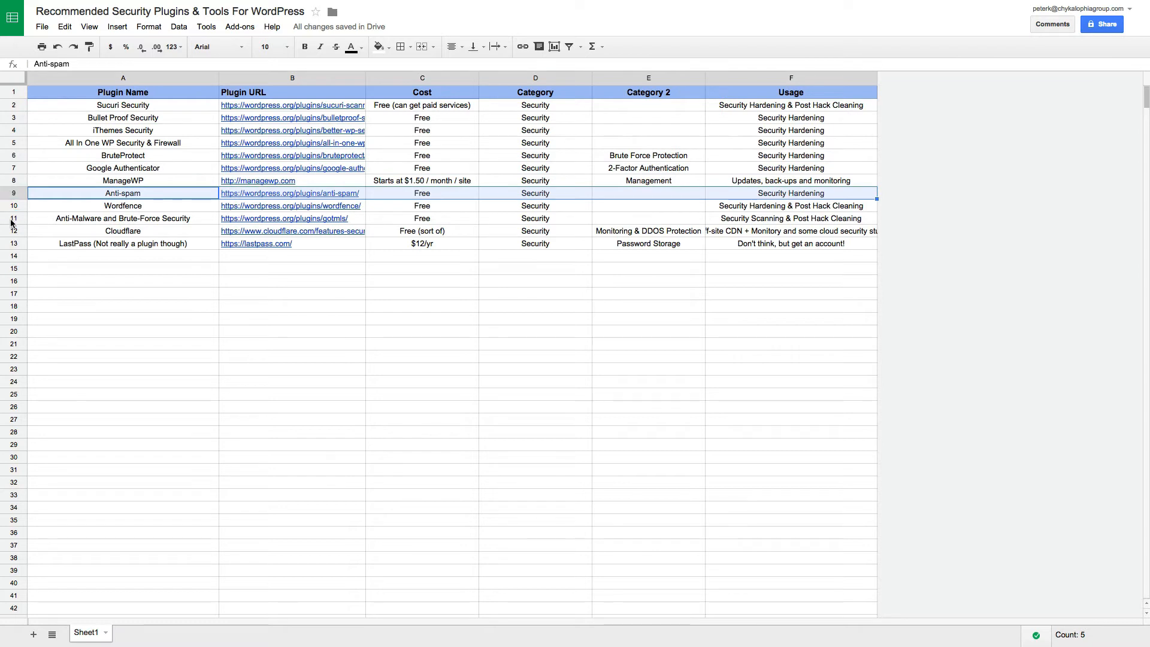
click(123, 218)
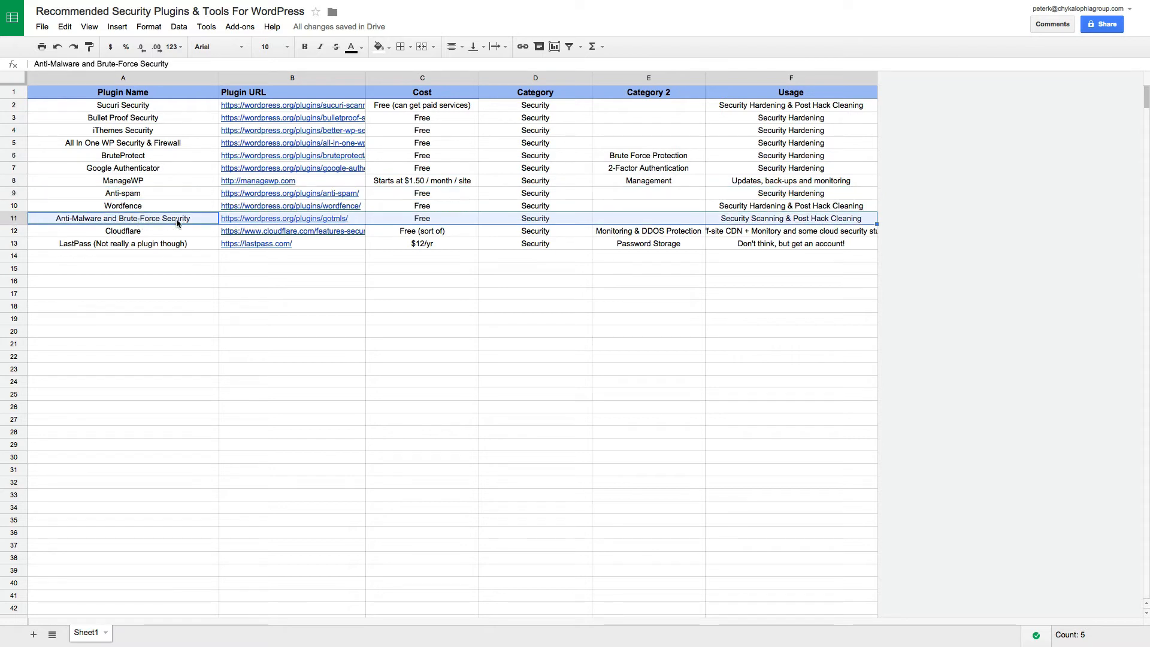
click(123, 230)
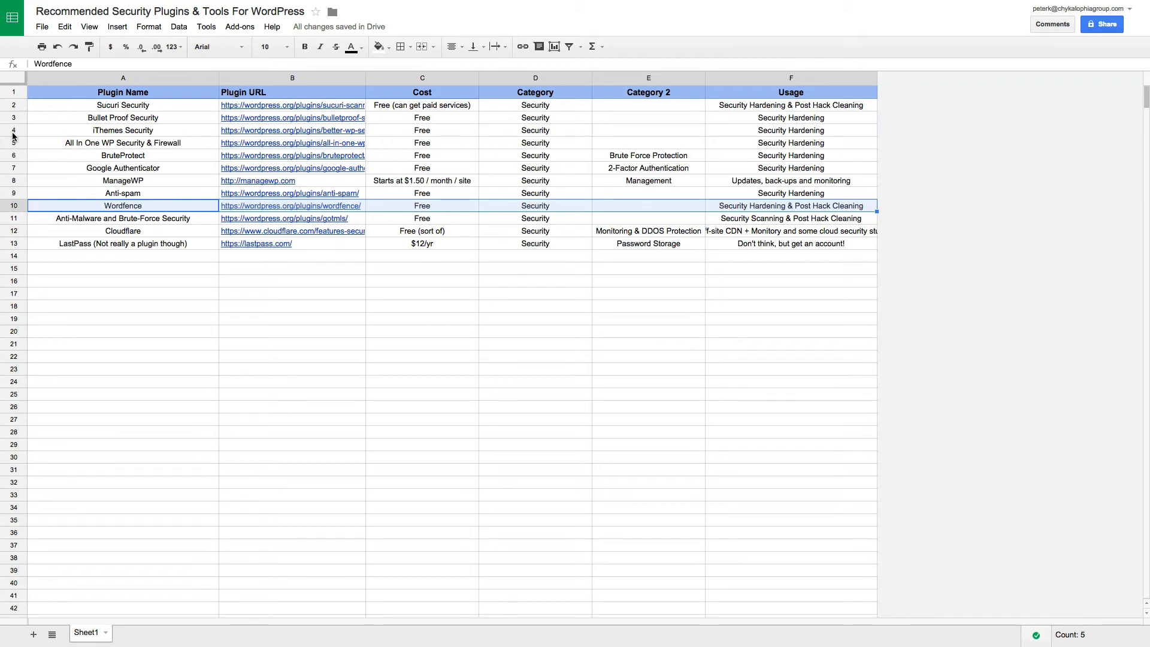
Step: Add Sucuri, Bullet Proof and iThemes to the Wordfence selection, then select All In One WP Security & Firewall
click(122, 105)
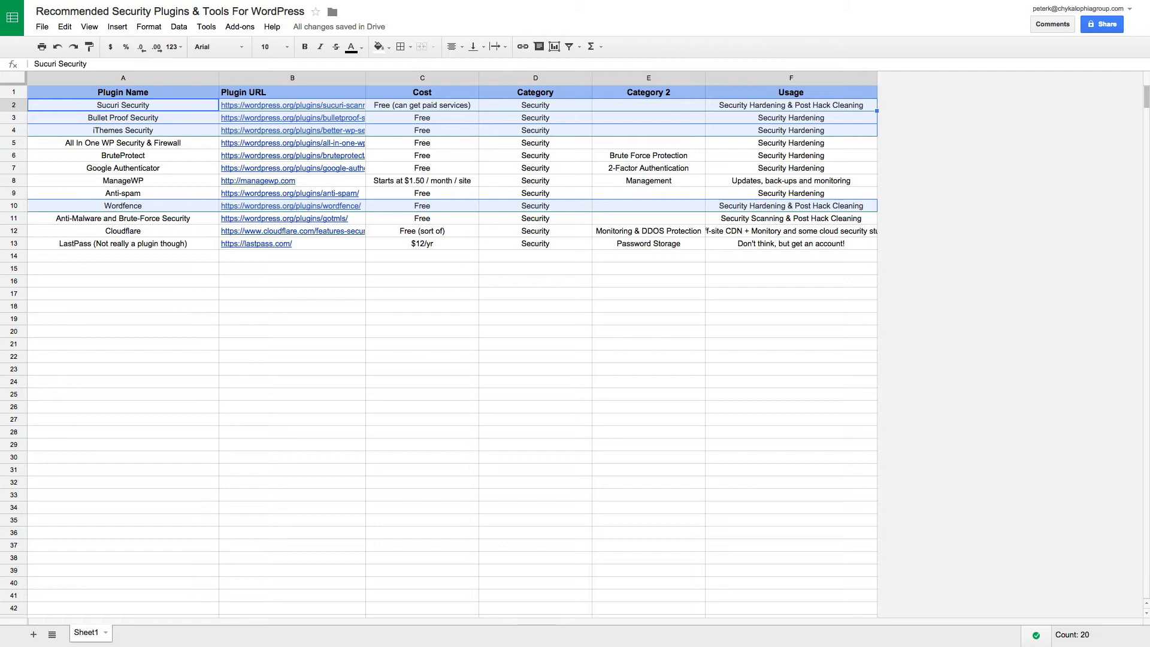
click(122, 142)
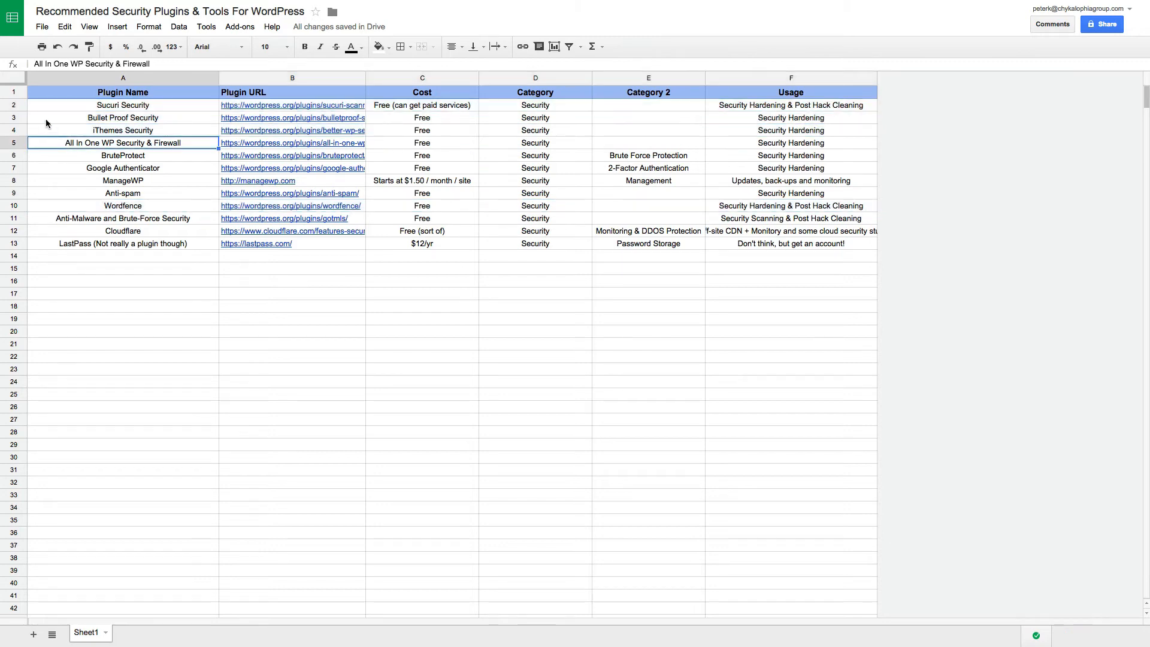
Step: Select Bullet Proof Security, iThemes Security and Wordfence in turn, ending back on Bullet Proof Security
click(122, 117)
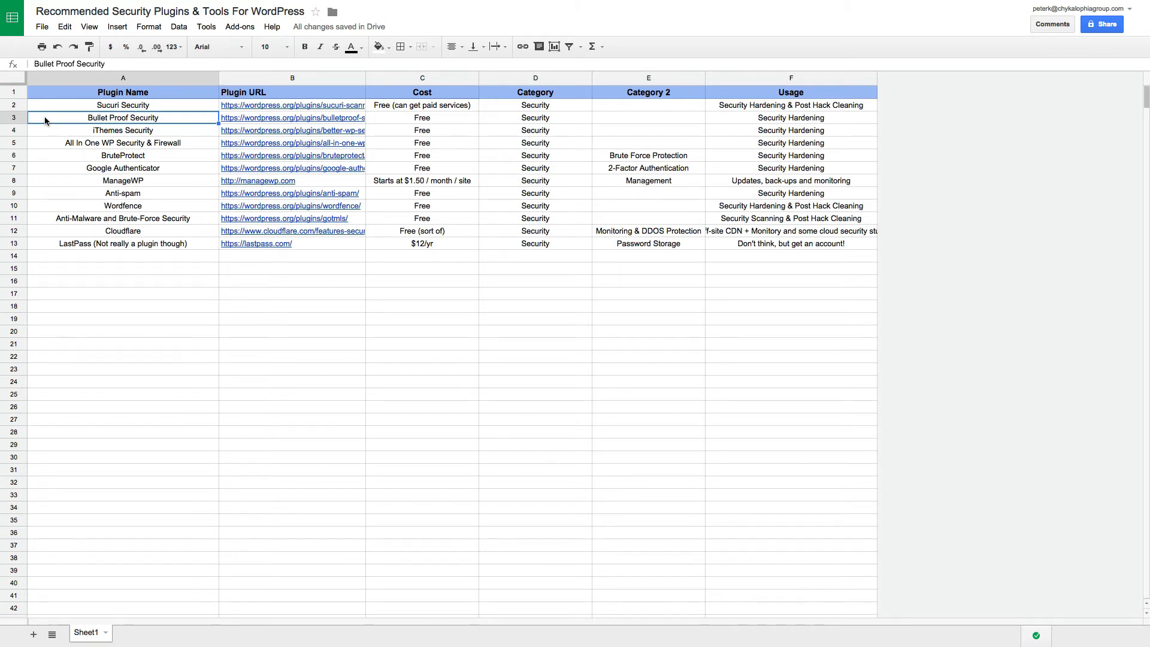
click(123, 130)
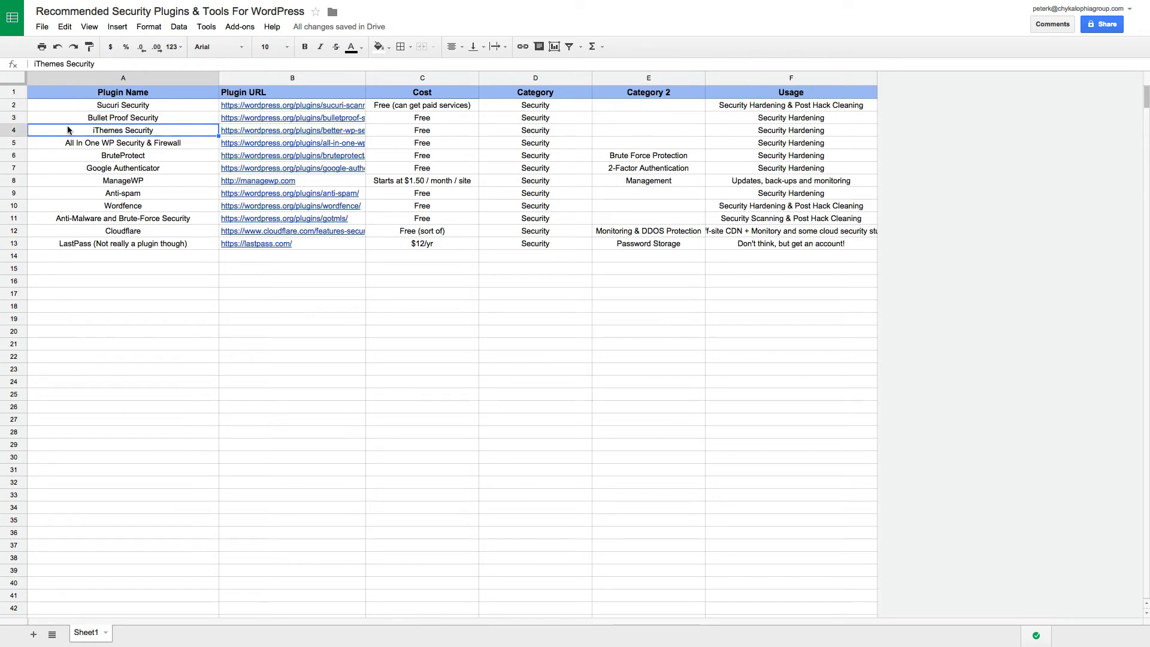
click(122, 204)
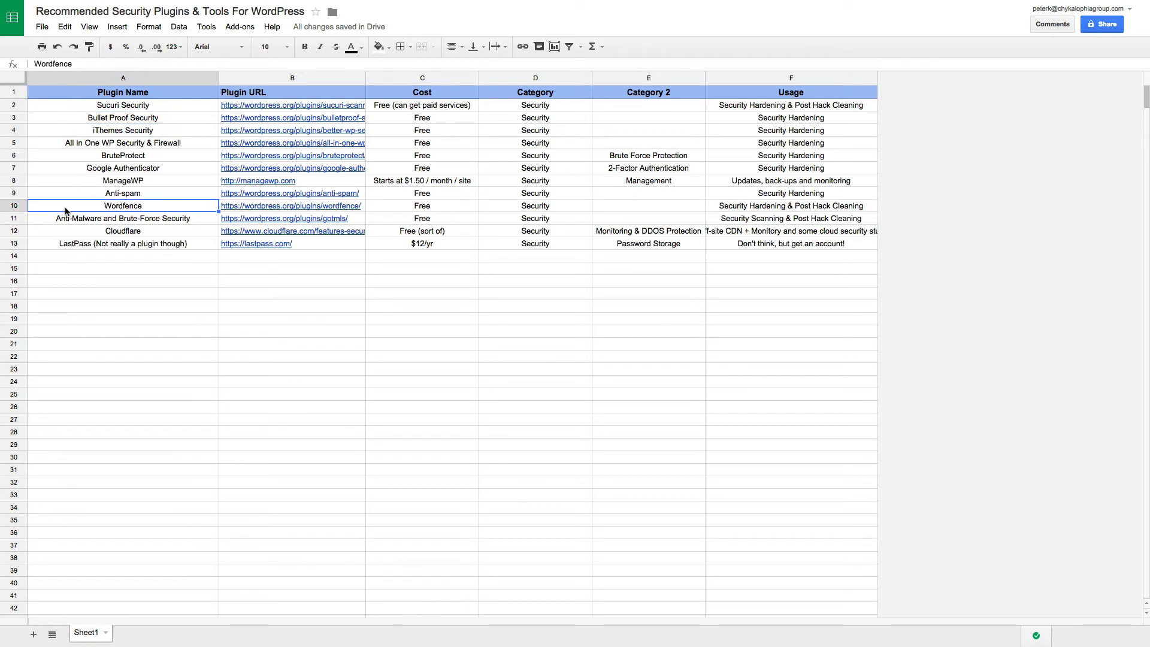
click(122, 117)
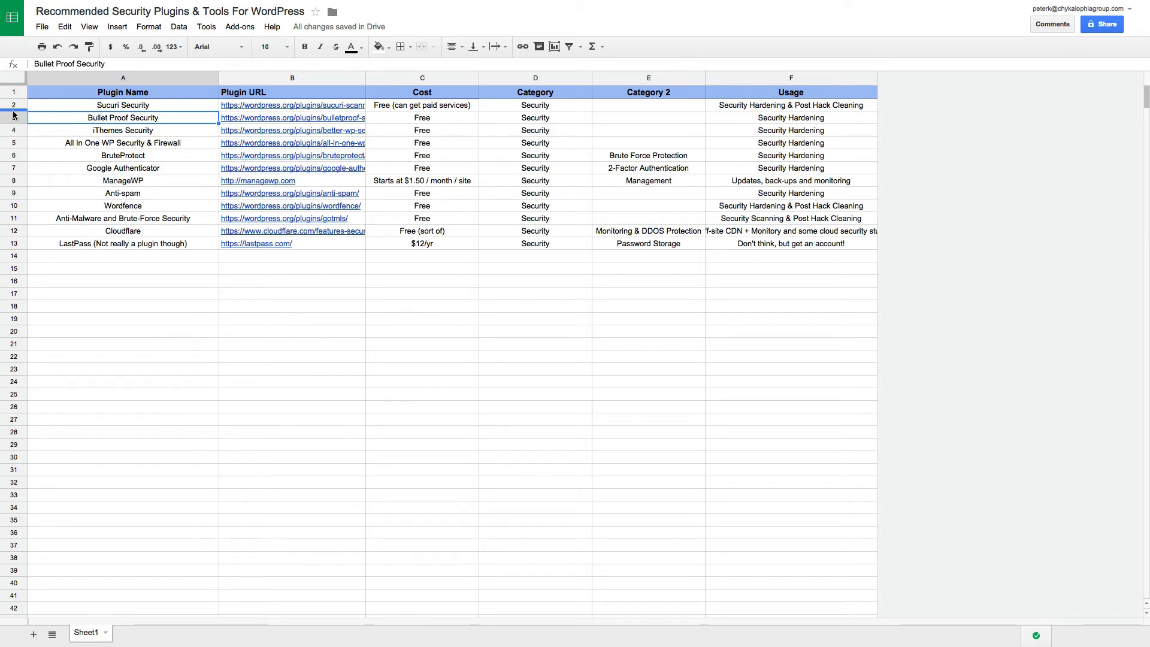
mouse_move(42, 118)
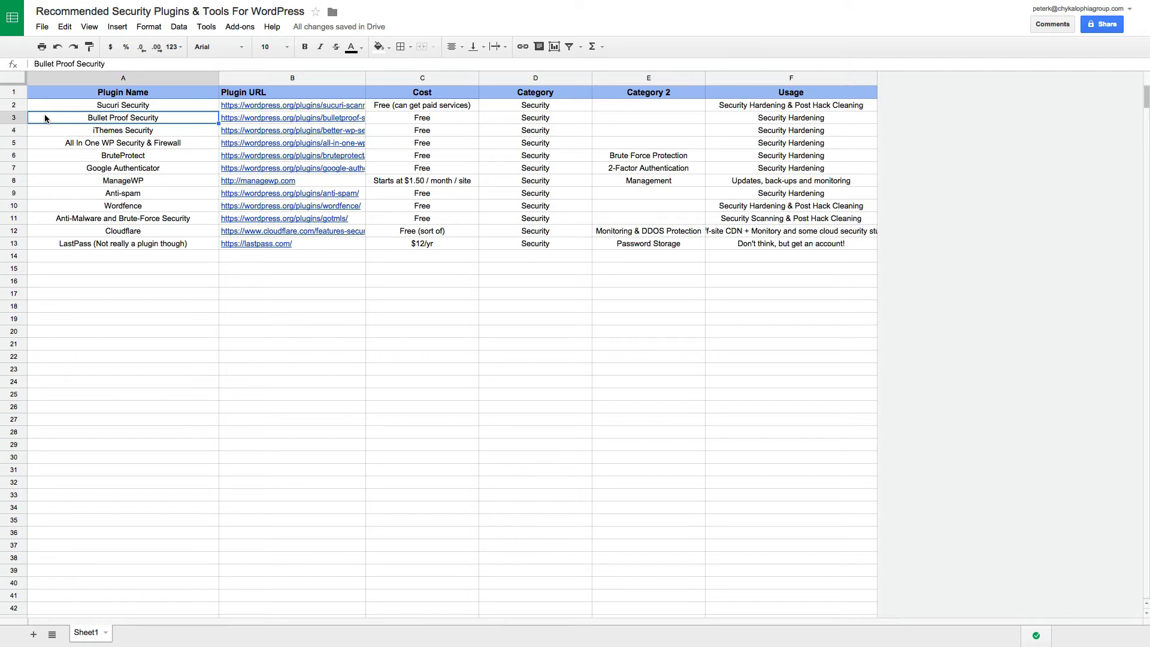
mouse_move(113, 148)
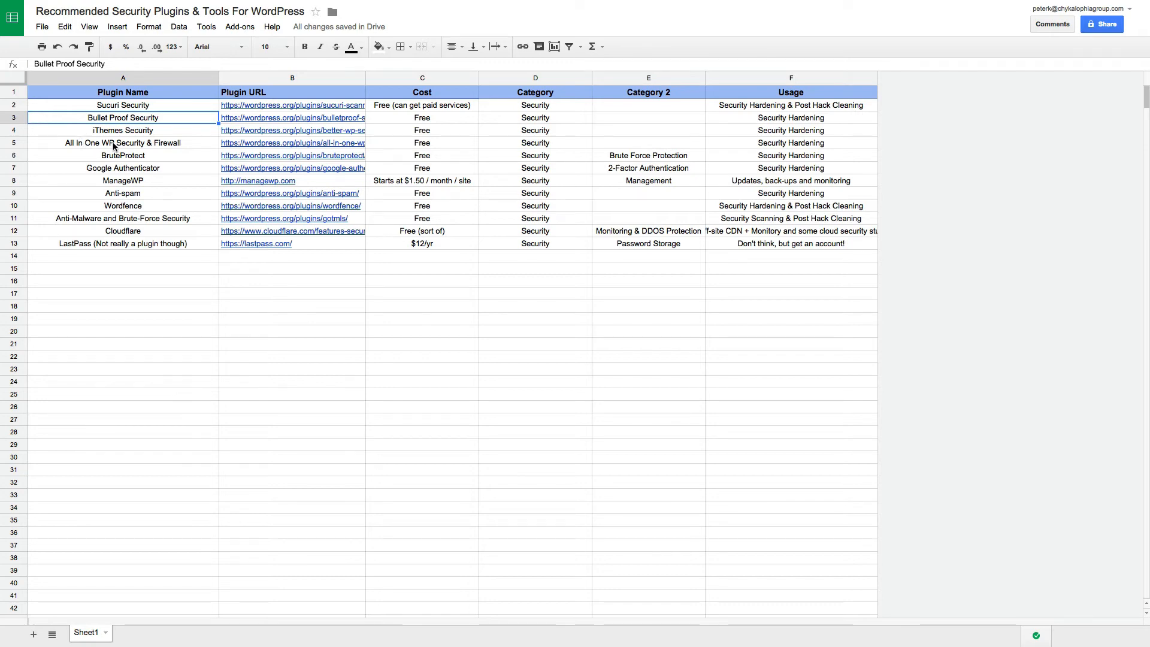
Step: Highlight the whole BruteProtect row, replacing the Bullet Proof Security selection
click(122, 143)
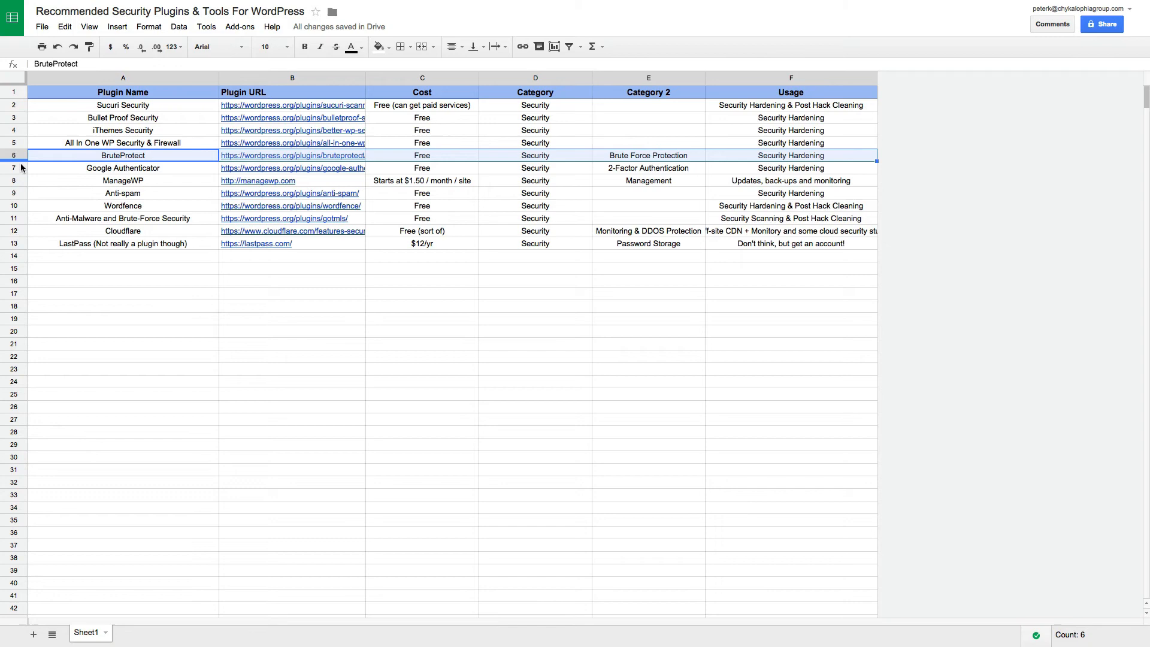
Step: Highlight the Google Authenticator row, then the ManageWP row
click(122, 168)
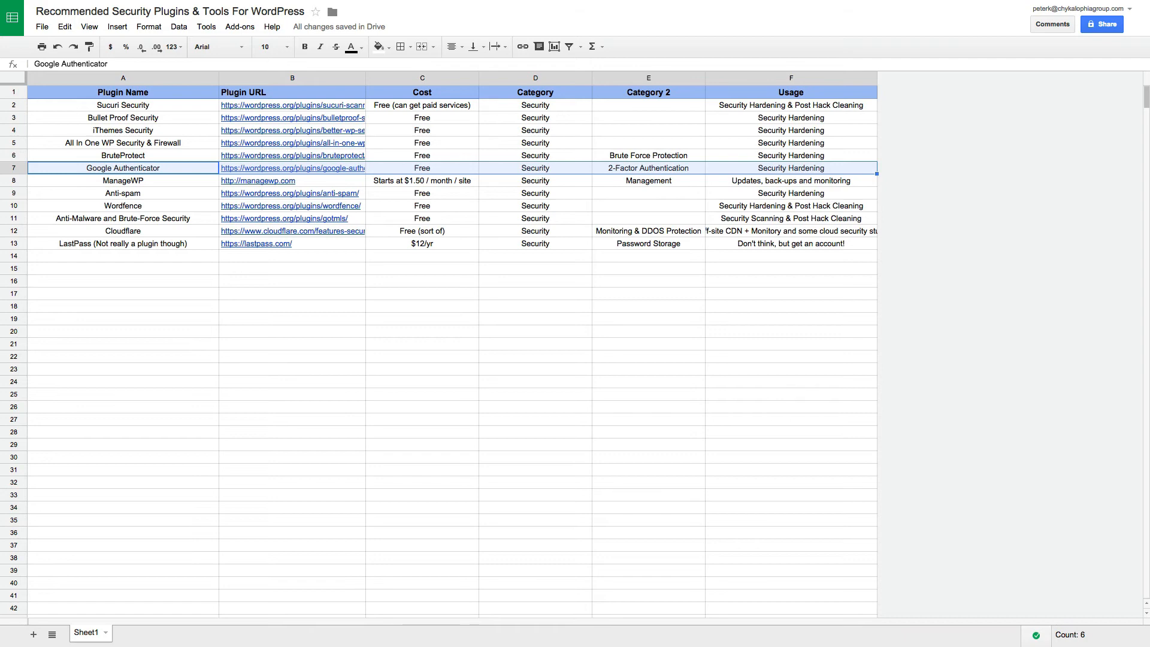
click(122, 193)
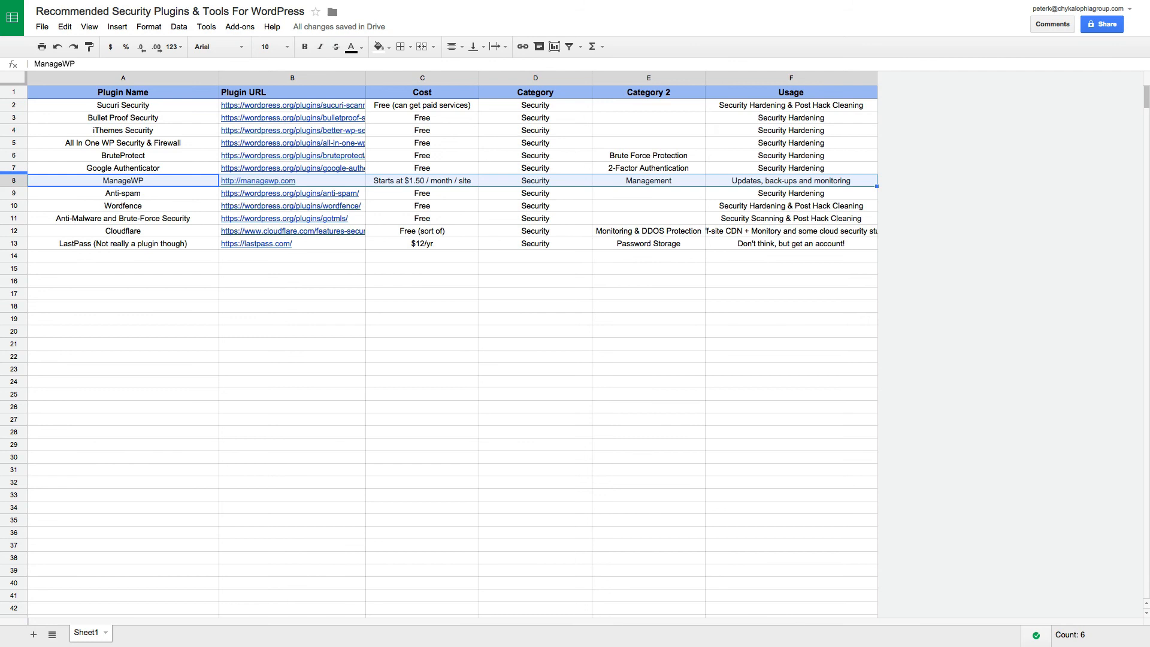
mouse_move(88, 189)
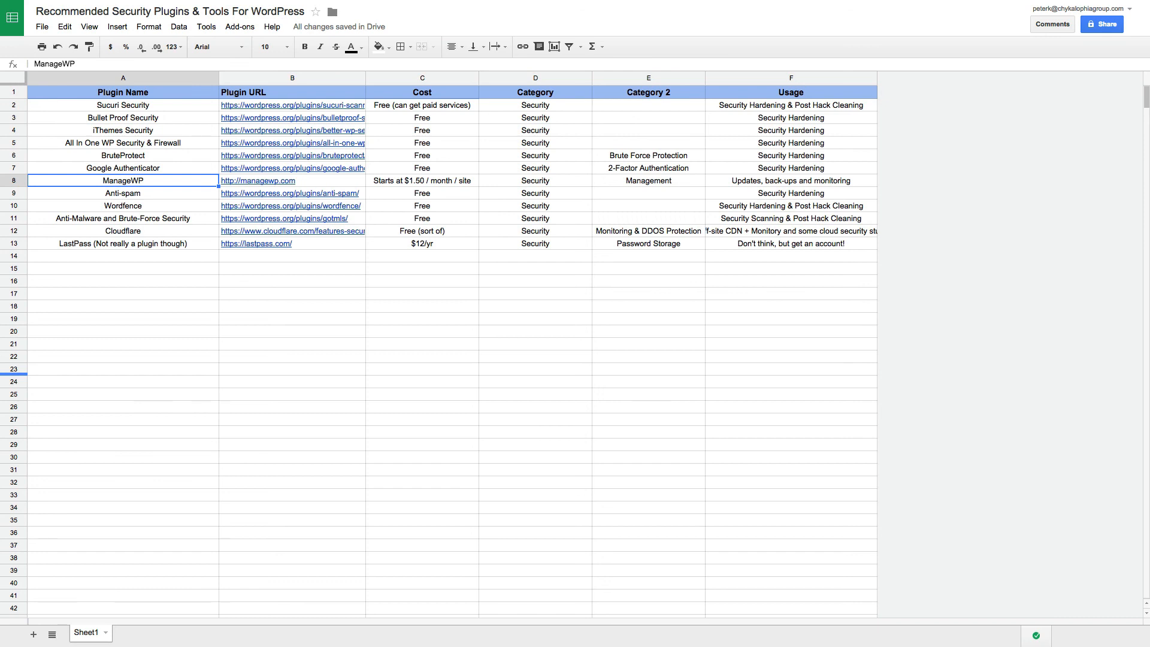
click(122, 92)
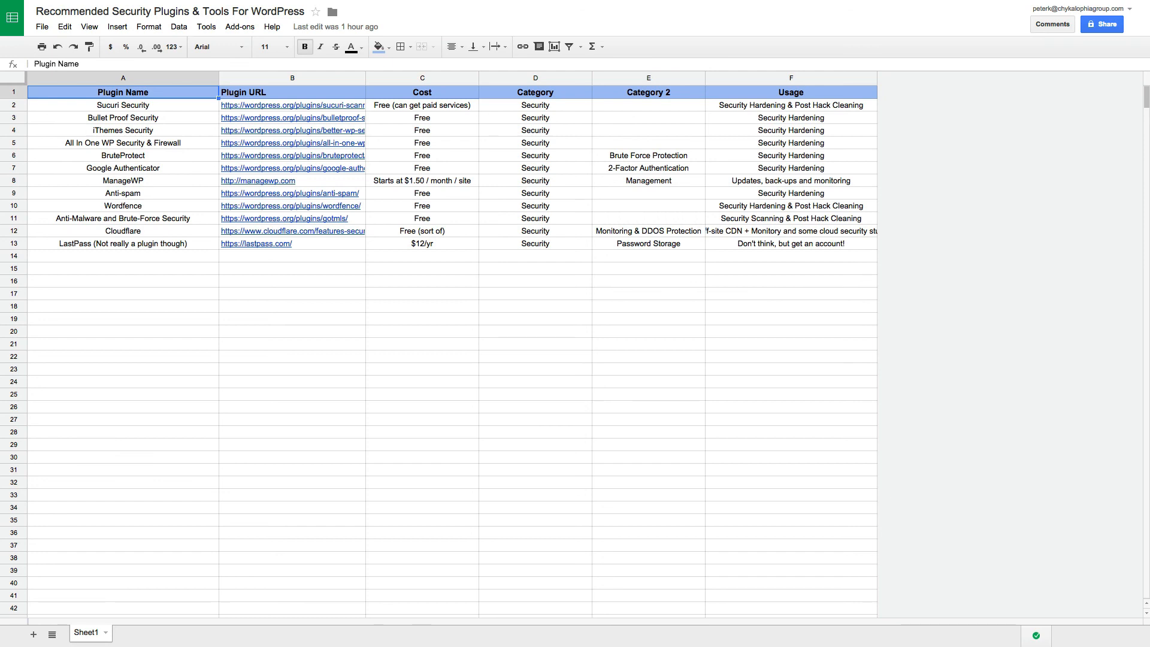